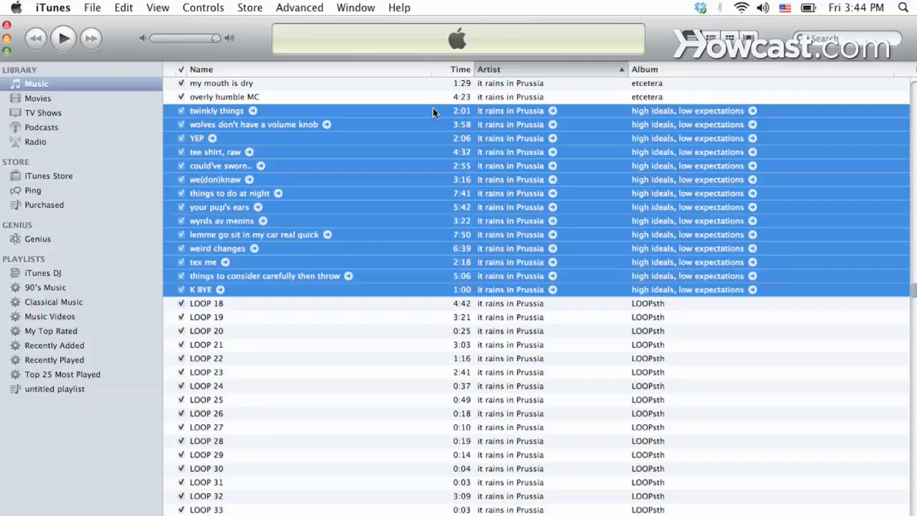
mouse_move(423, 149)
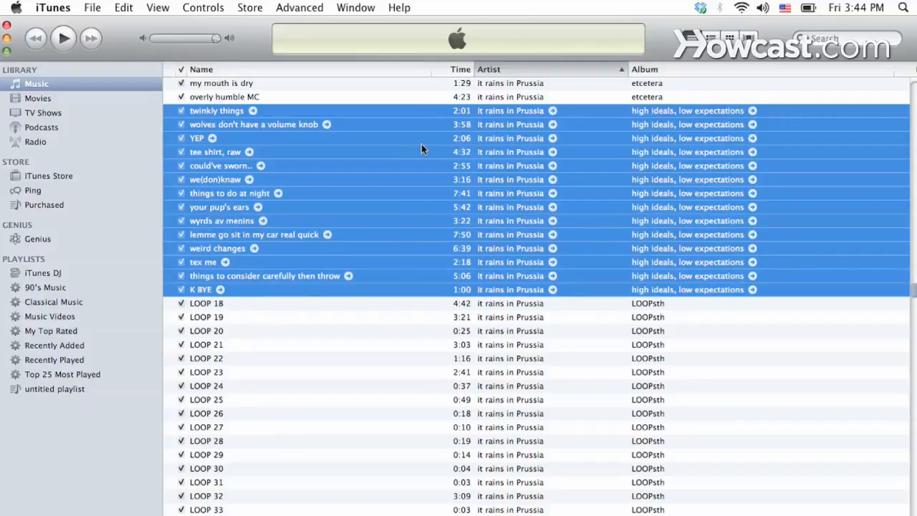
Request artwork automatically for the selected 'high ideals, low expectations' songs via Get Album Artwork
right_click(416, 165)
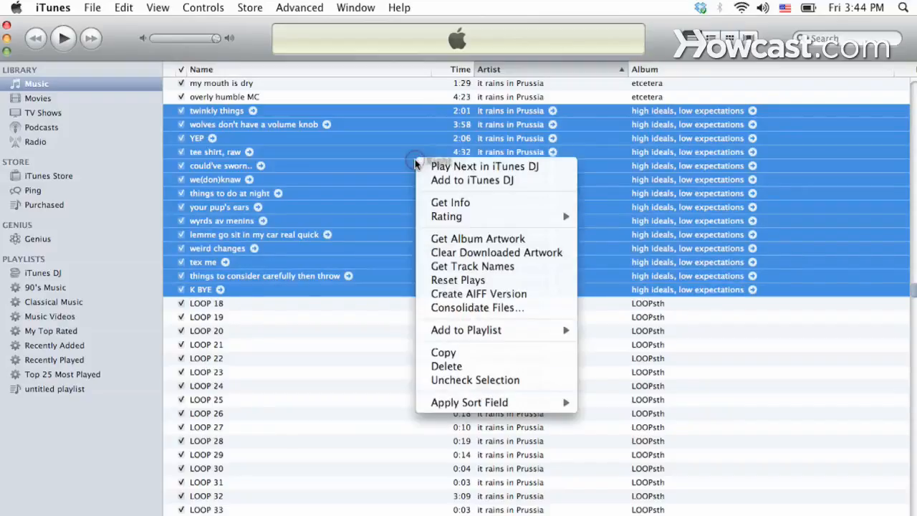
click(477, 238)
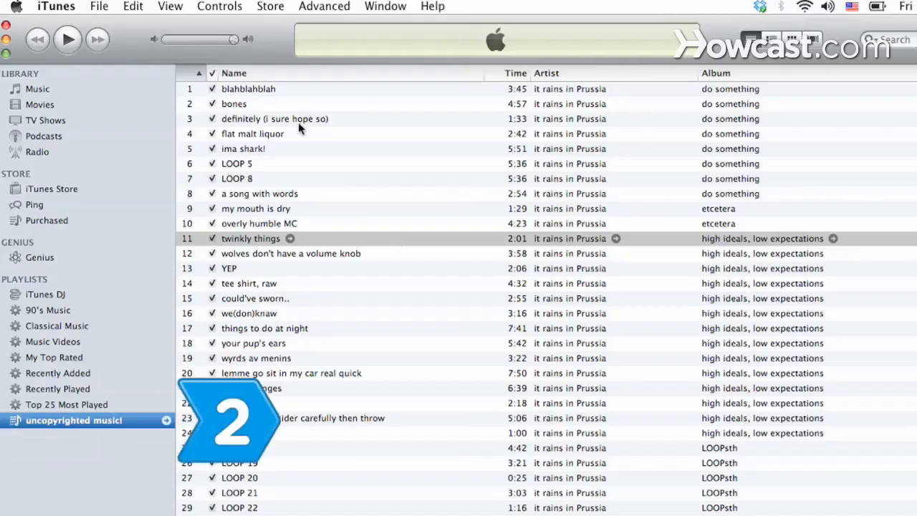
Show the 'uncopyrighted music!' playlist with the Newborn Rabies songs selected
click(170, 6)
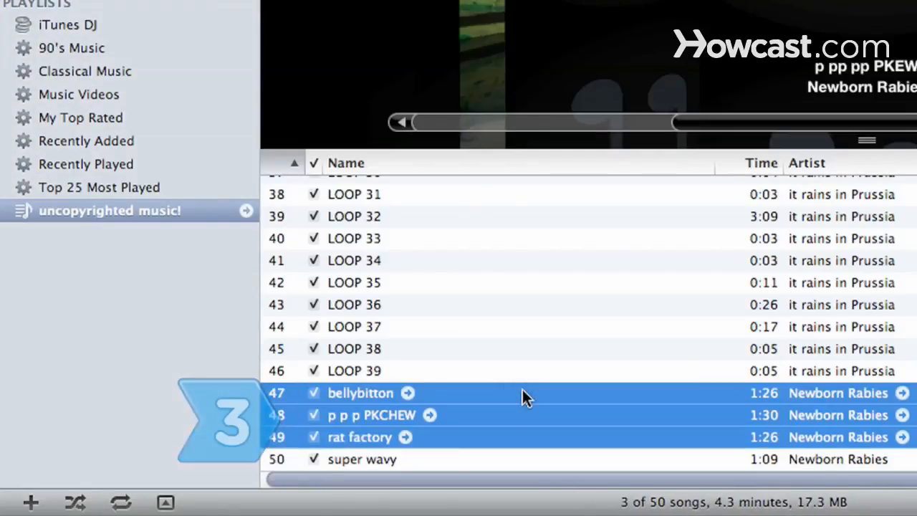
Add super wavy to the selection and reveal the empty artwork drop area for the four songs
click(361, 458)
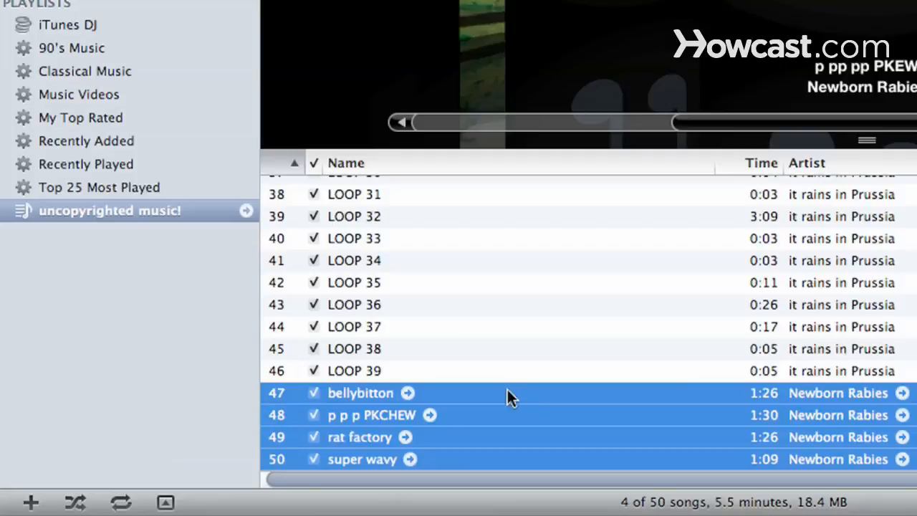
click(166, 502)
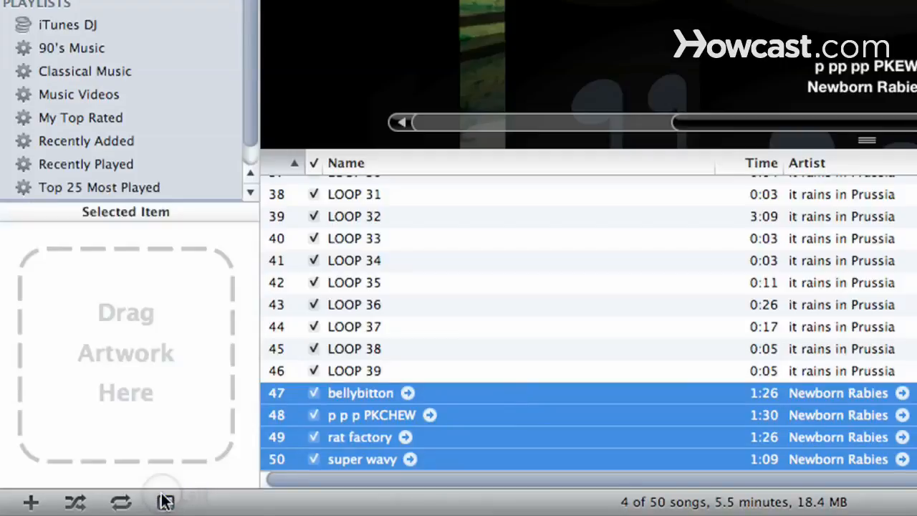
mouse_move(166, 502)
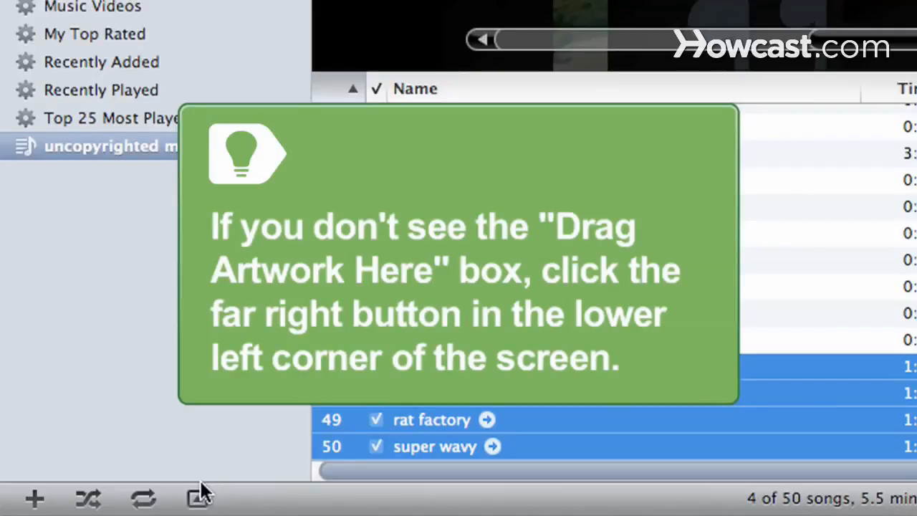
click(197, 499)
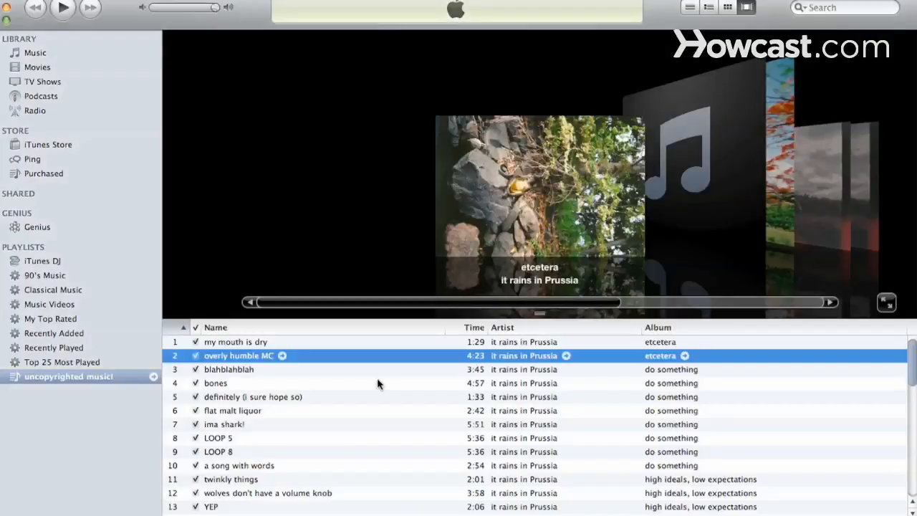
Review the village-street artwork in blahblahblah's Get Info Artwork view and confirm with OK
right_click(229, 370)
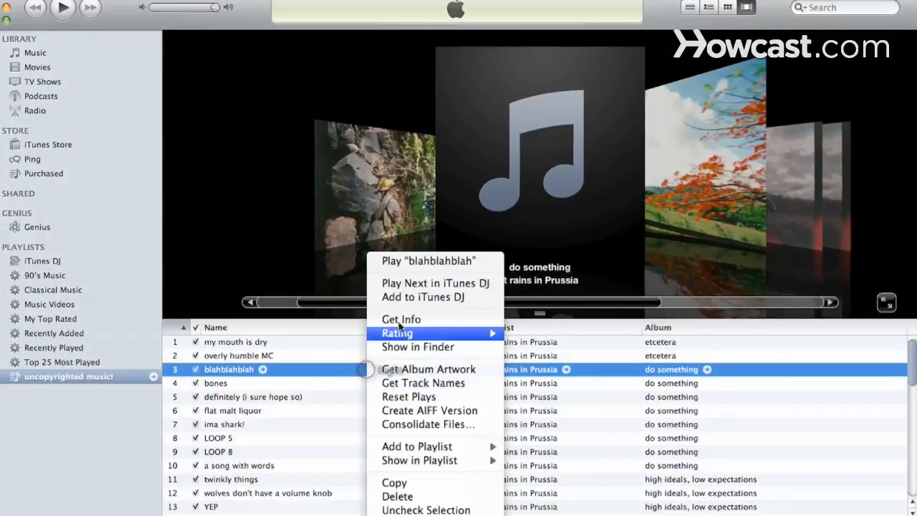
click(401, 318)
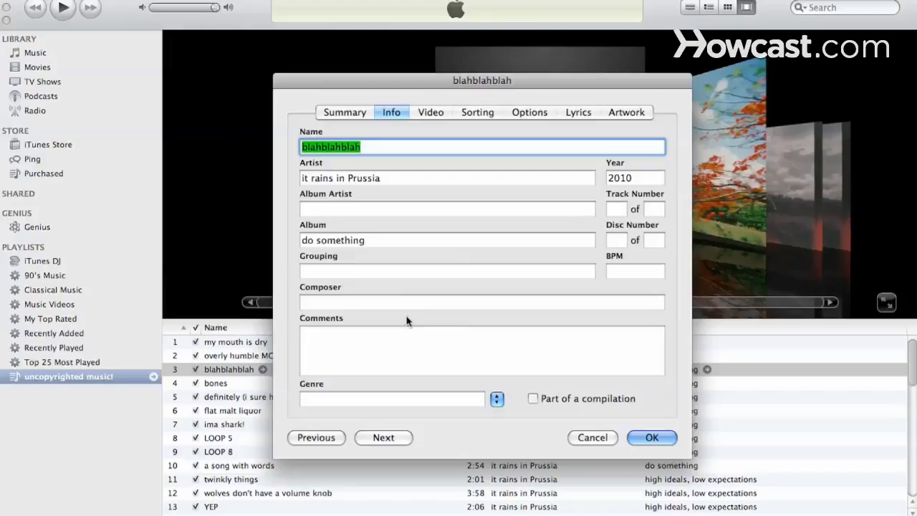
mouse_move(527, 181)
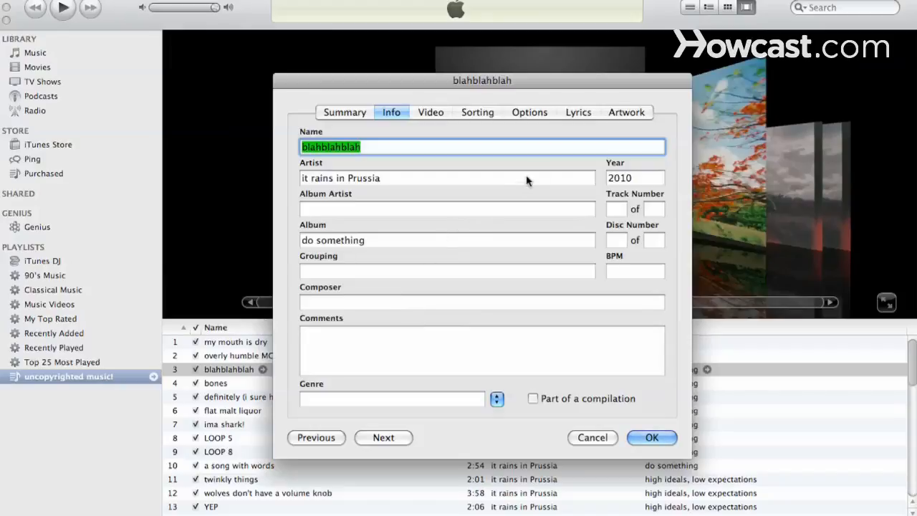
click(625, 111)
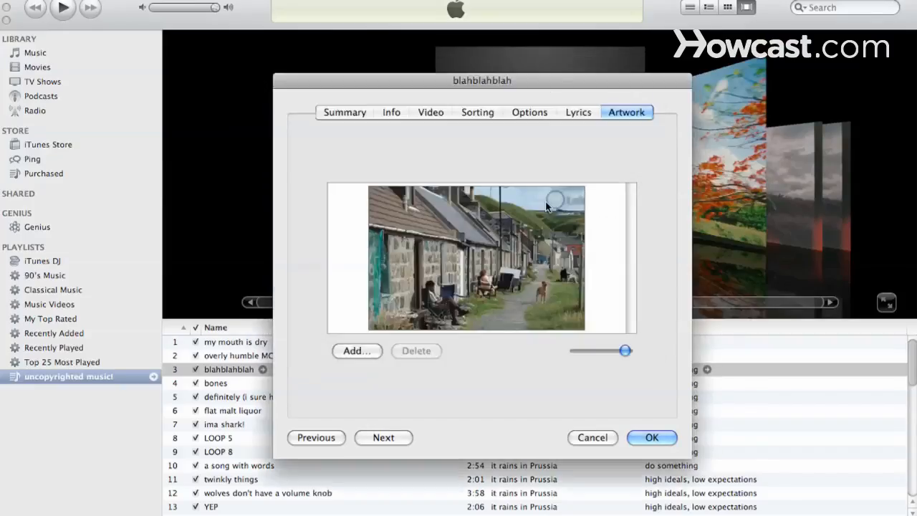
click(650, 437)
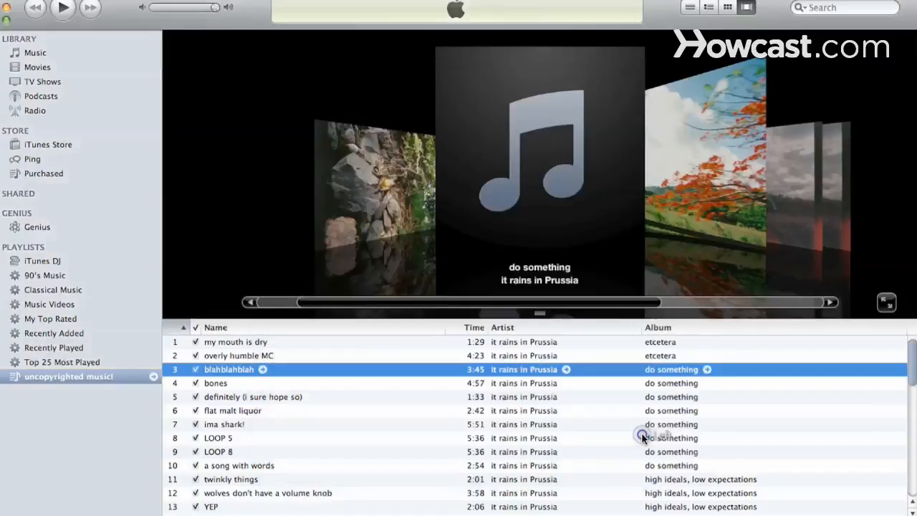